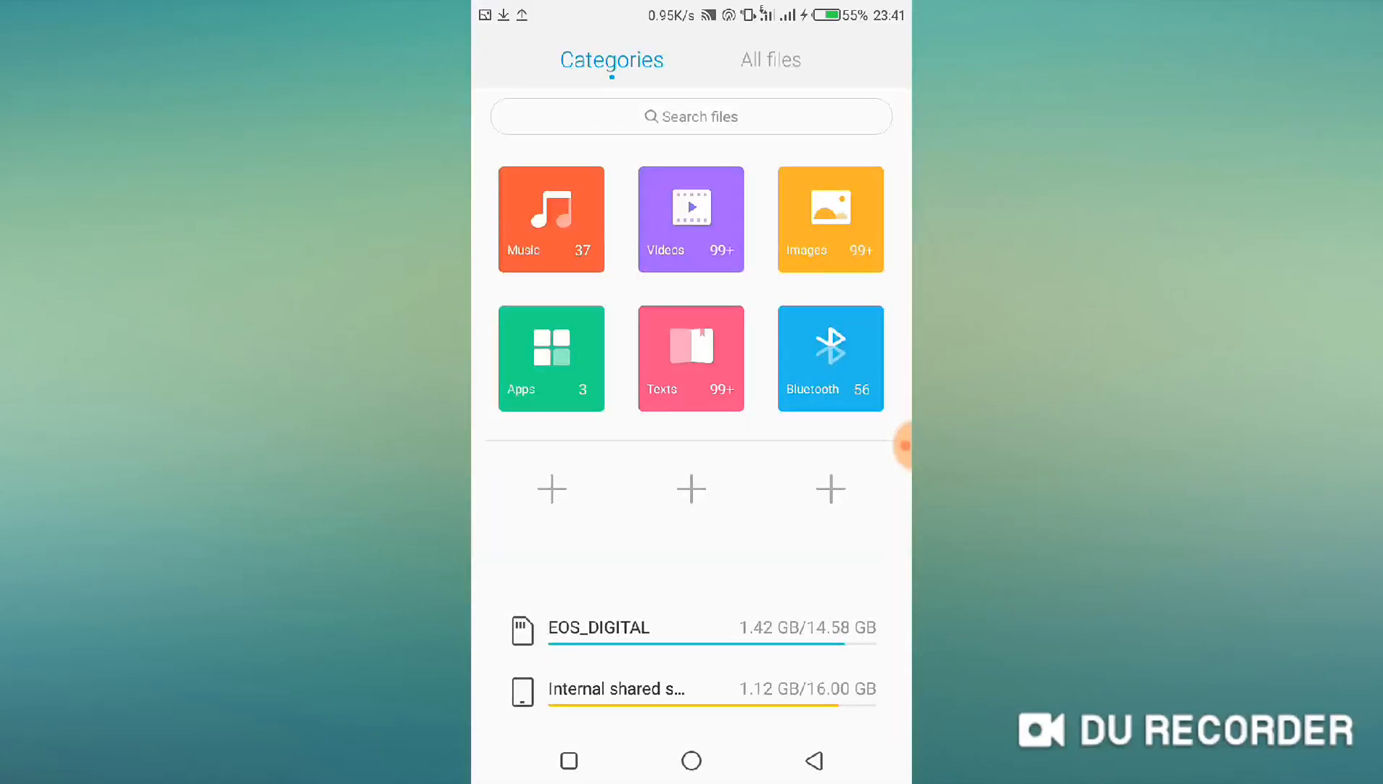
# Leave the File Manager categories and bring up the WhatsApp Chats tab.
pyautogui.click(829, 218)
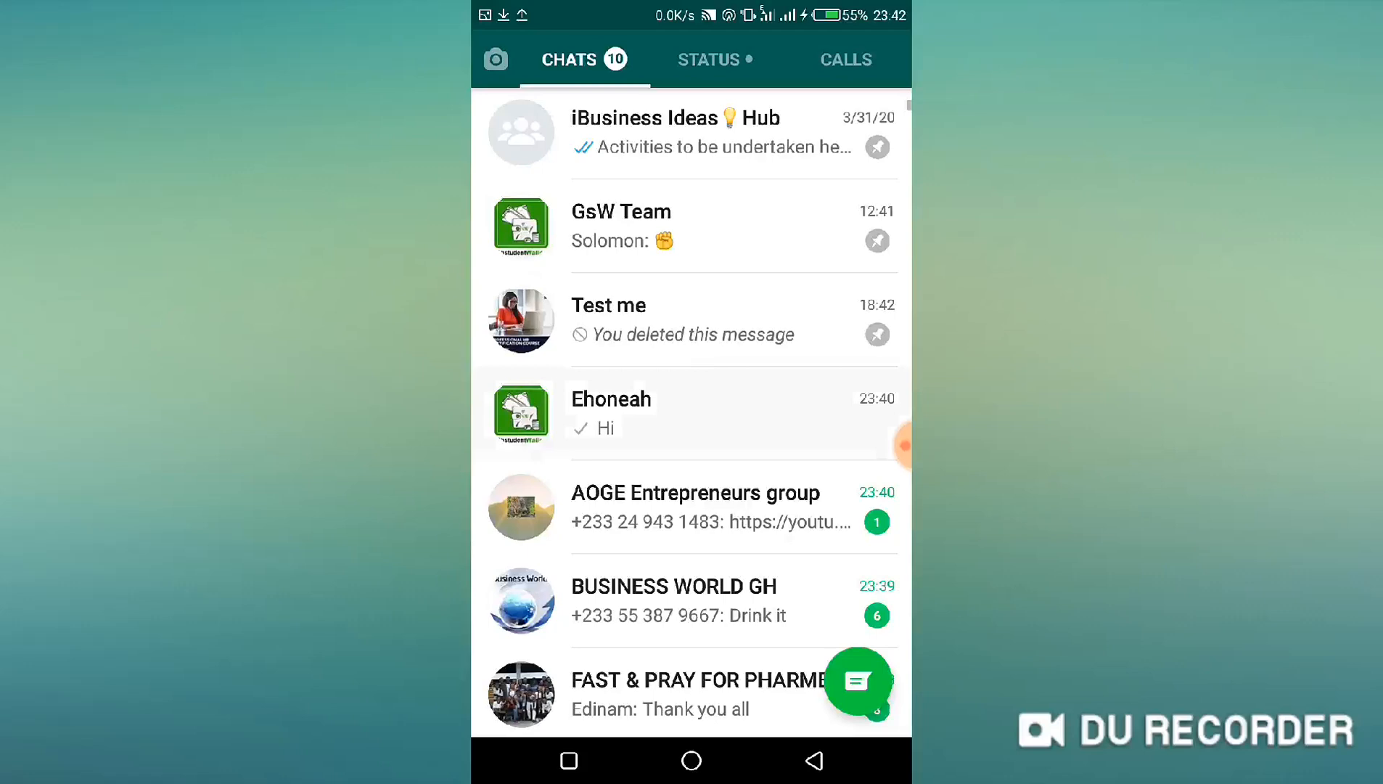
# Send the 'Use Momo to buy airtime' image to the Ehoneah chat as a gallery photo.
pyautogui.click(610, 412)
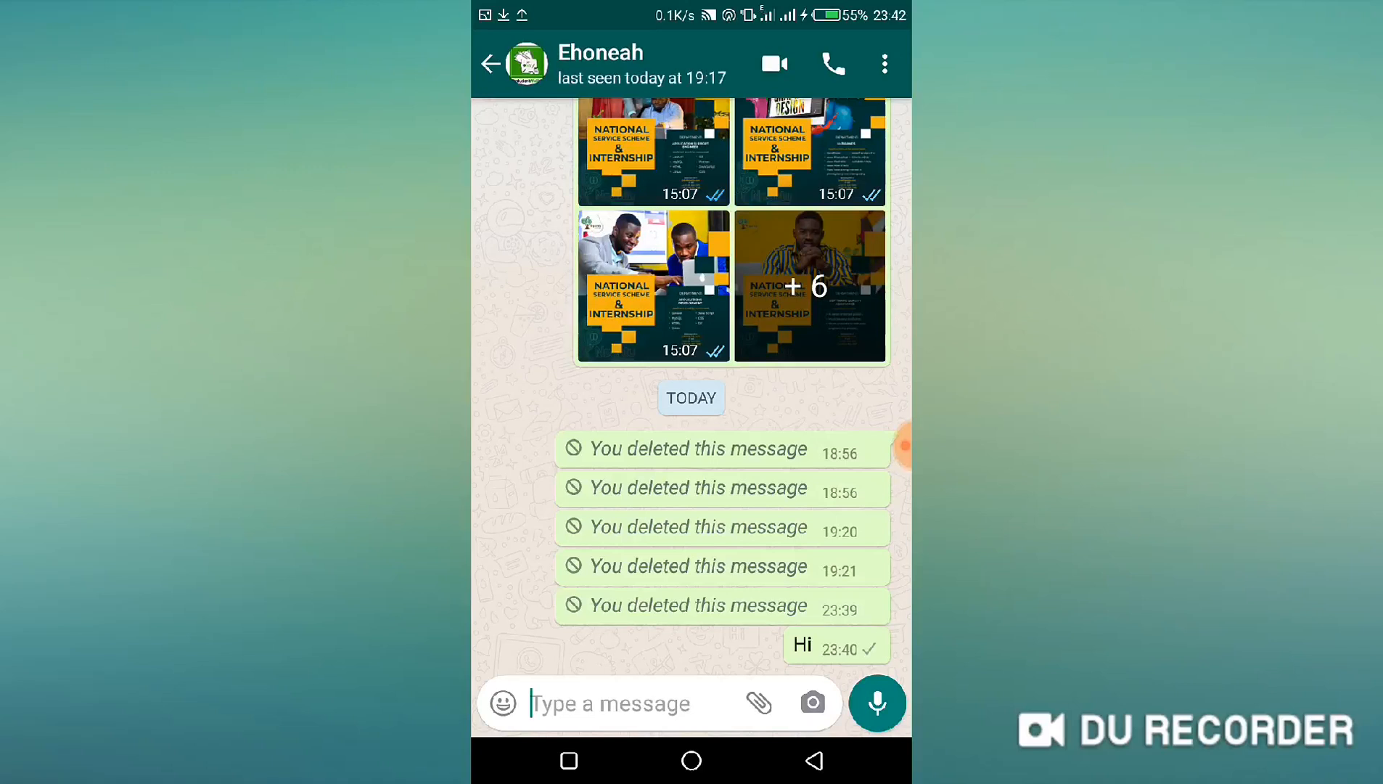
pyautogui.click(756, 702)
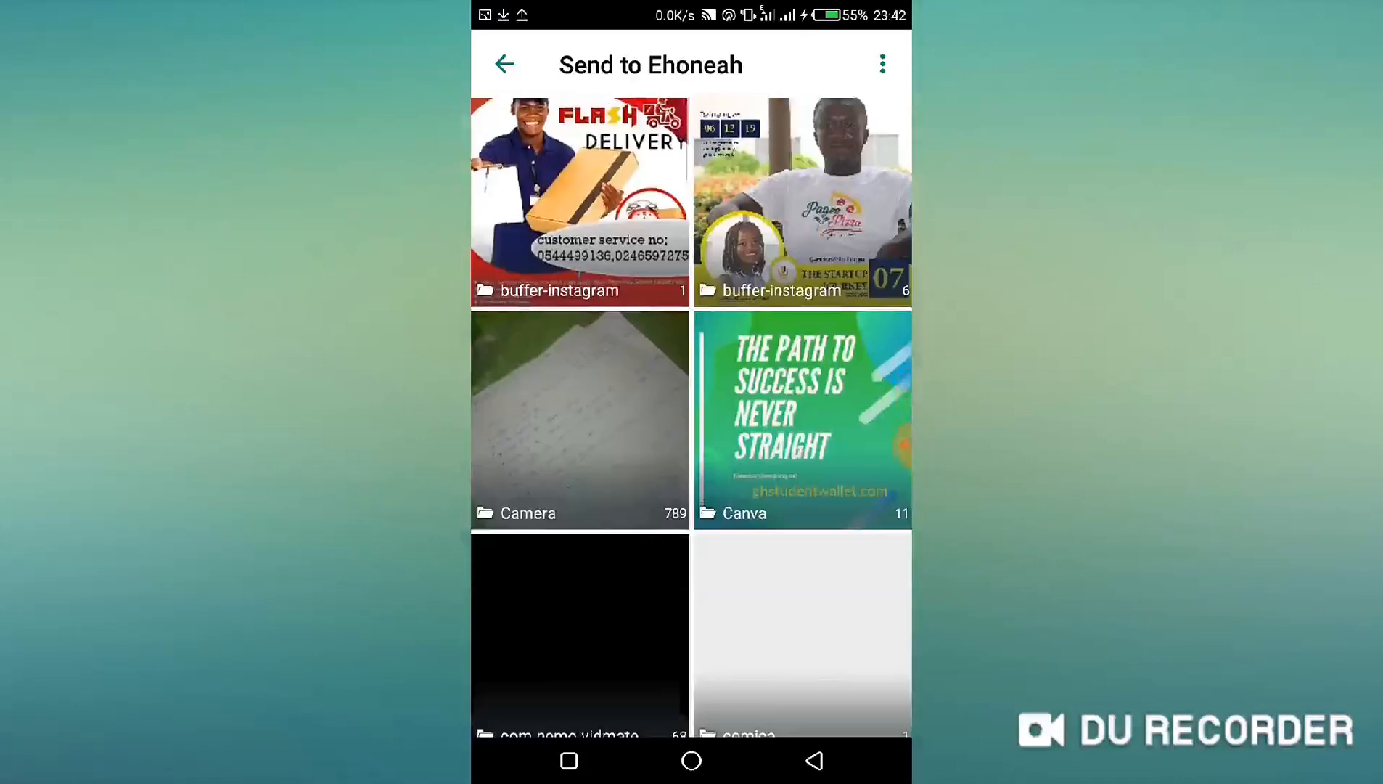
pyautogui.scroll(-3)
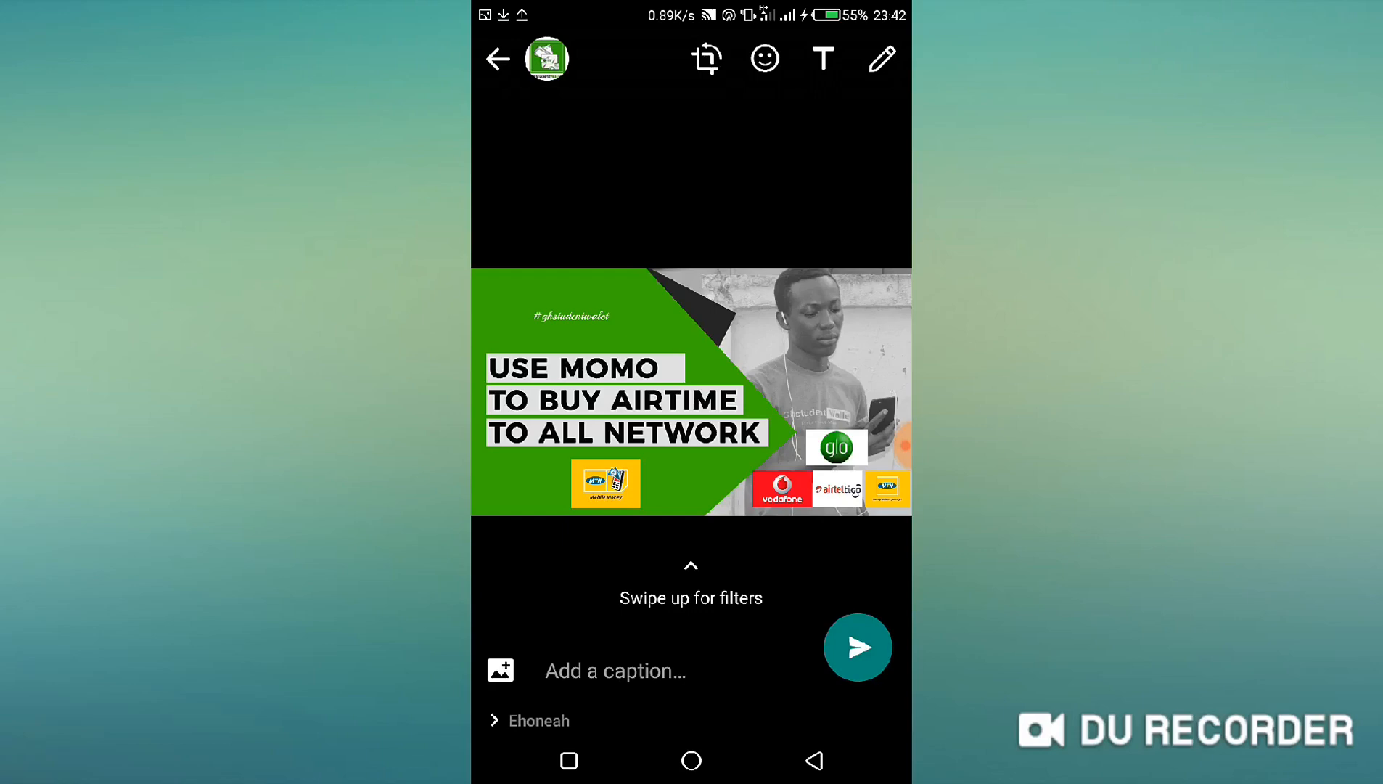
pyautogui.click(857, 648)
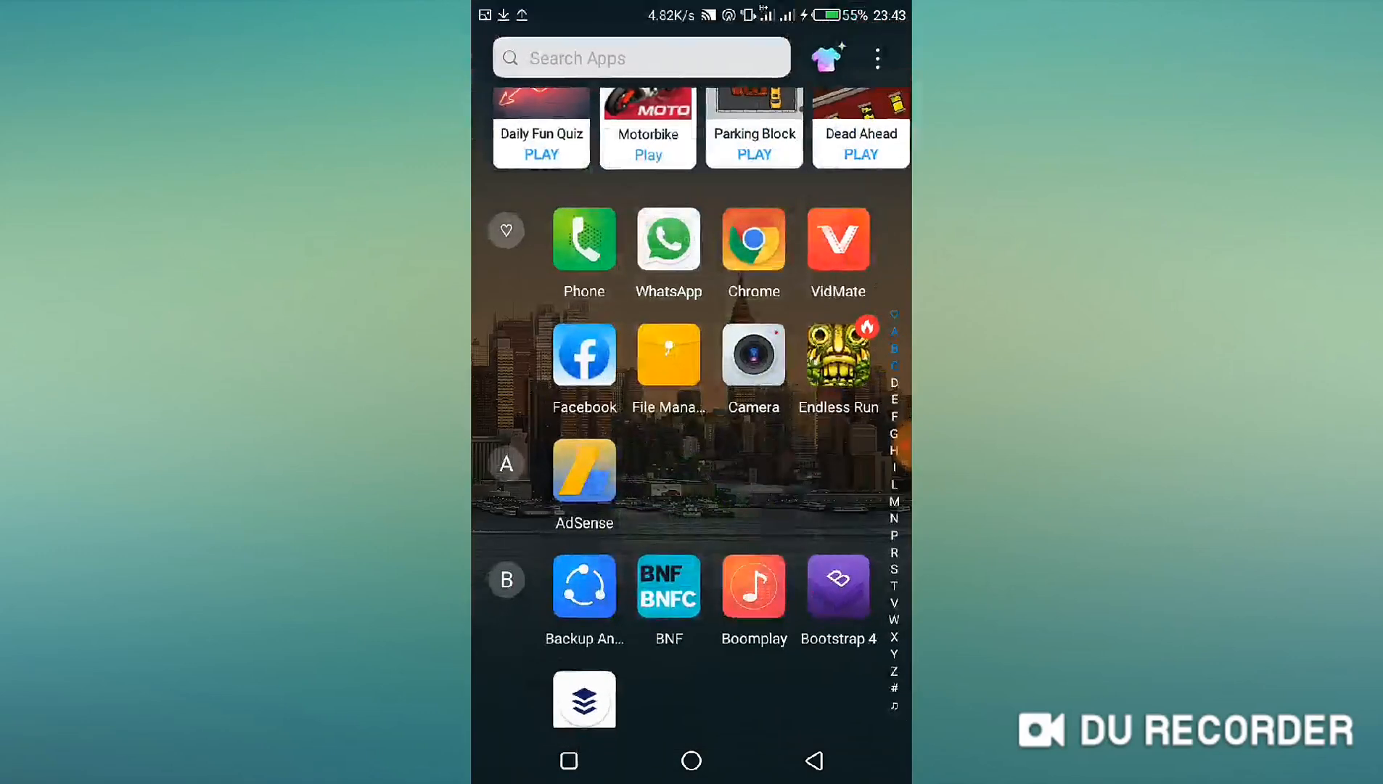
# Browse Internal shared storage > WhatsApp > Media > WhatsApp Images > Sent in File Manager.
pyautogui.click(667, 354)
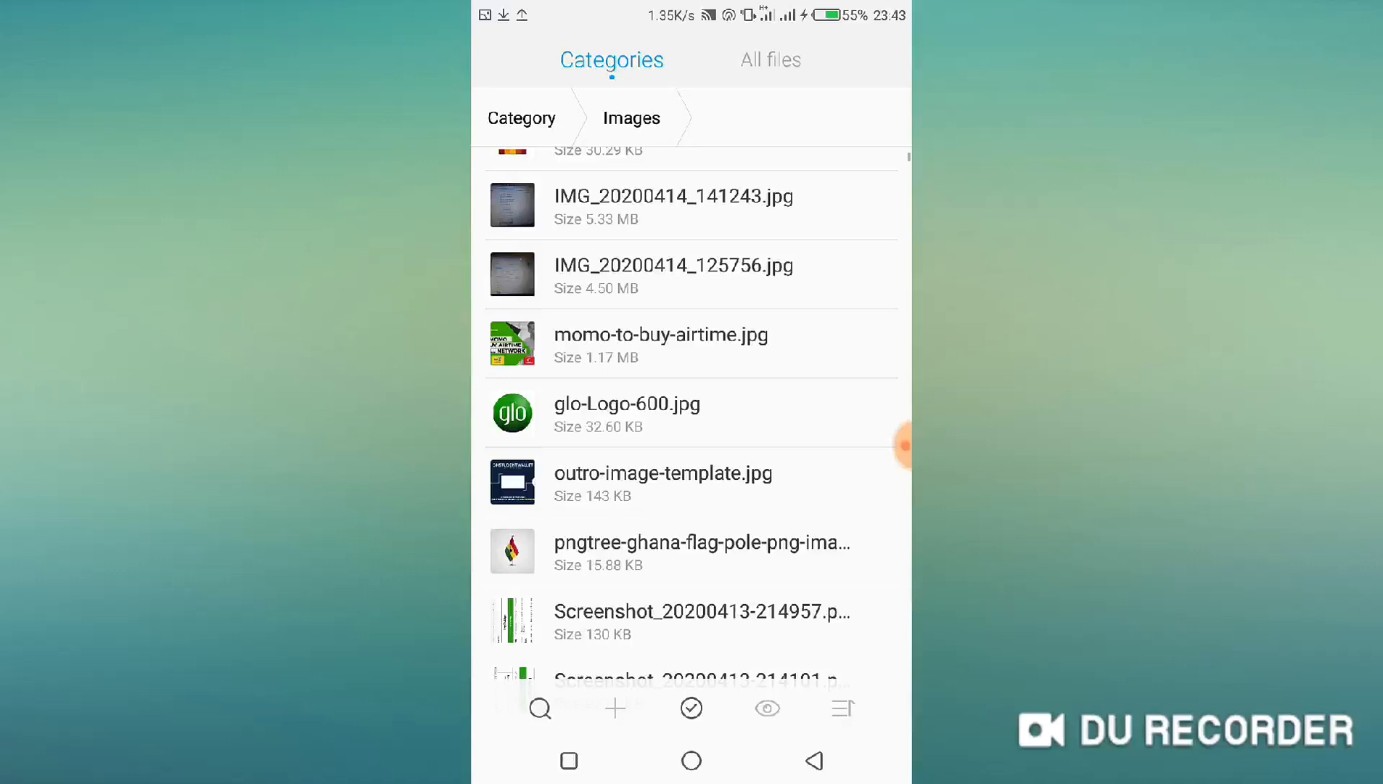
pyautogui.click(771, 59)
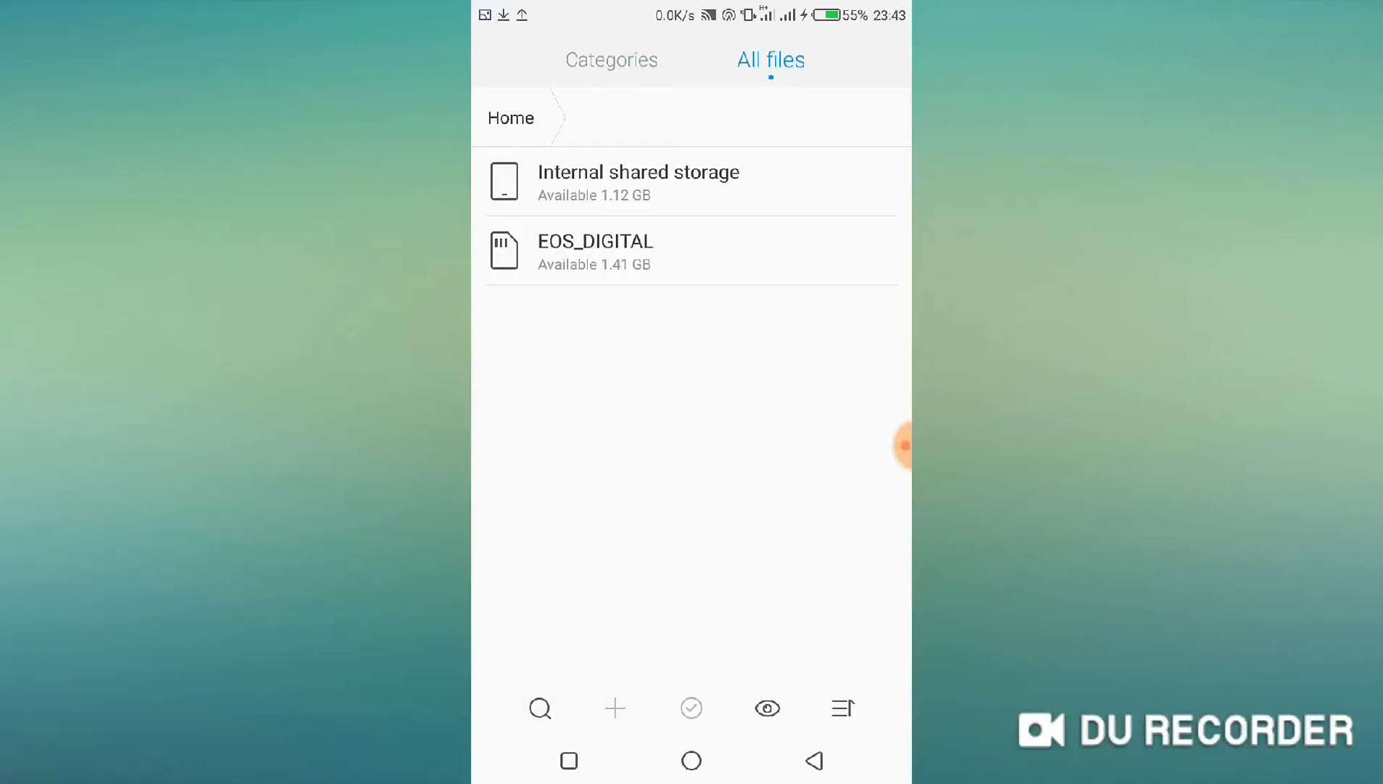
pyautogui.click(638, 181)
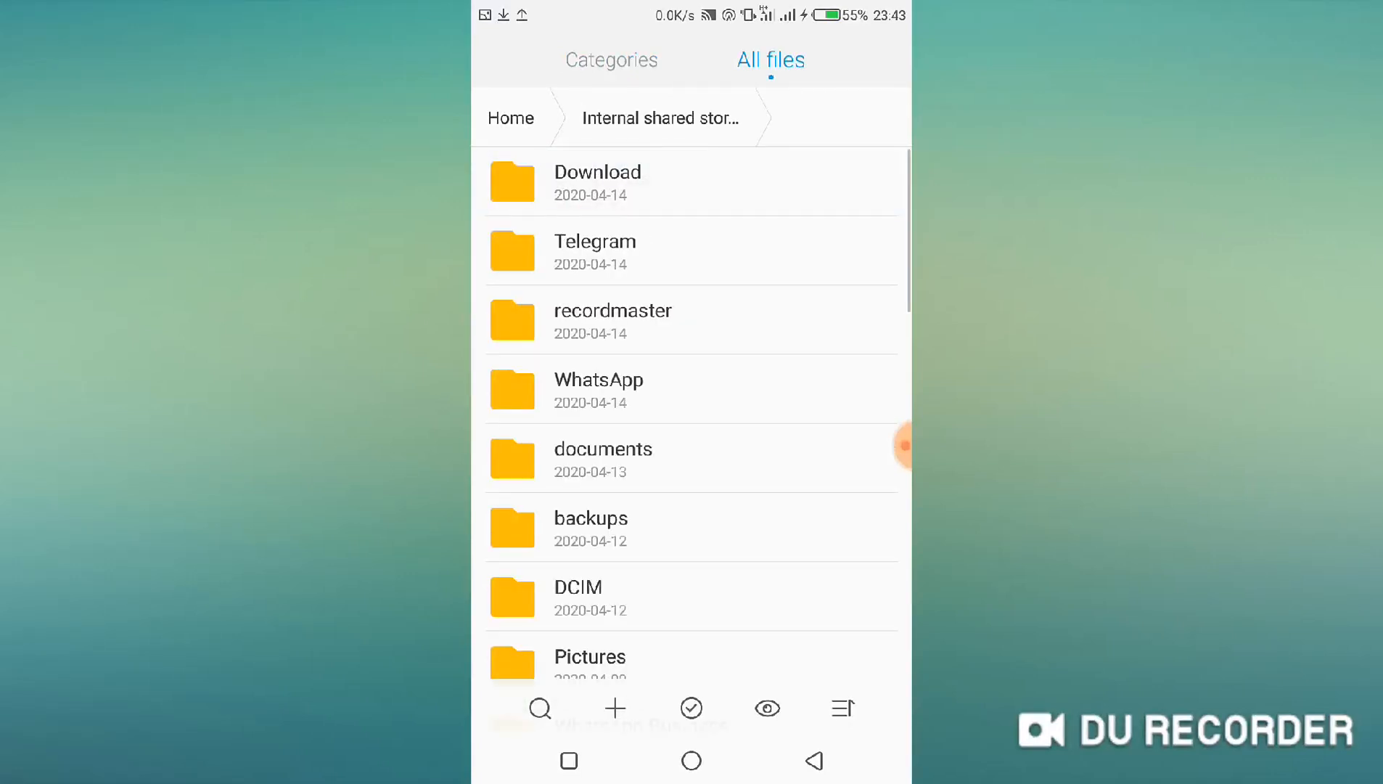
pyautogui.click(598, 379)
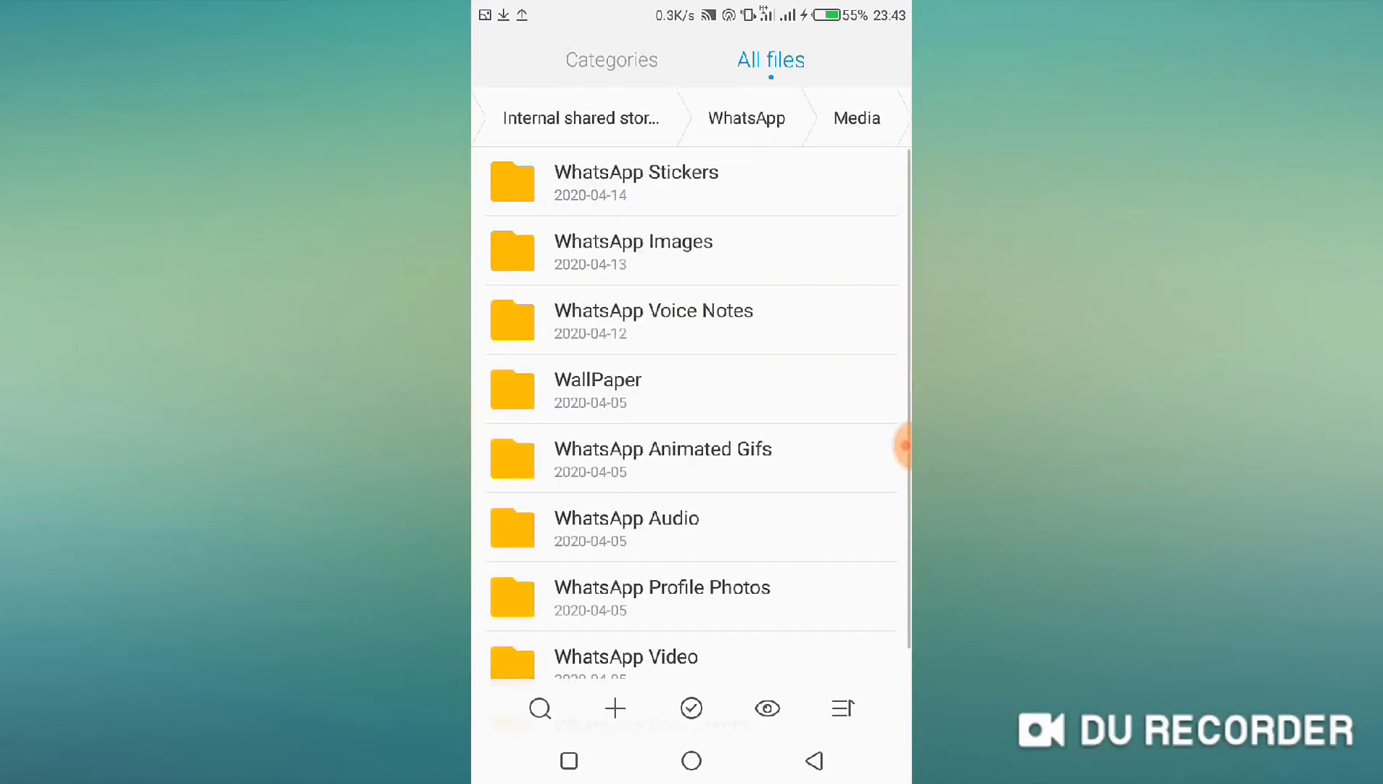
pyautogui.click(633, 241)
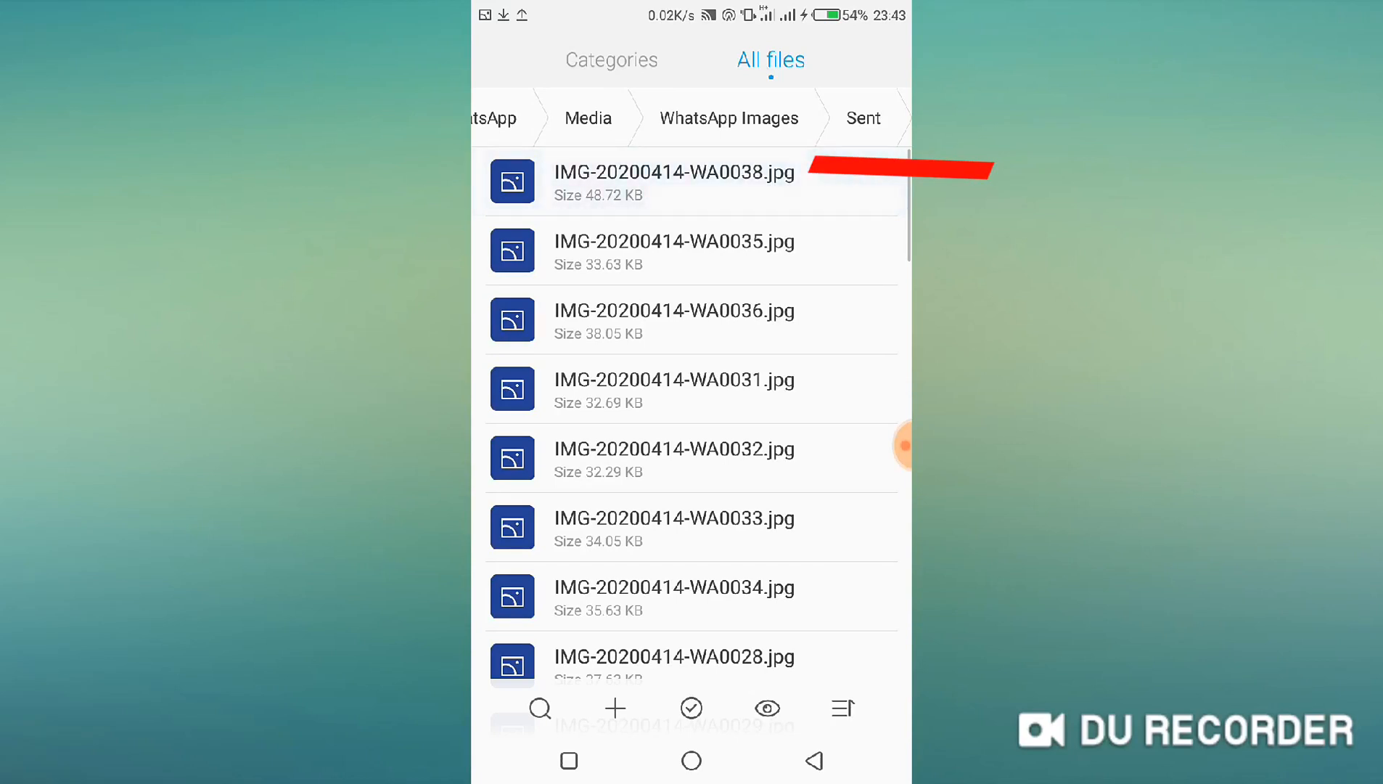
# View the sent copy IMG-20200414-WA0038.jpg, compressed to 48.72 KB, then leave the viewer.
pyautogui.click(674, 182)
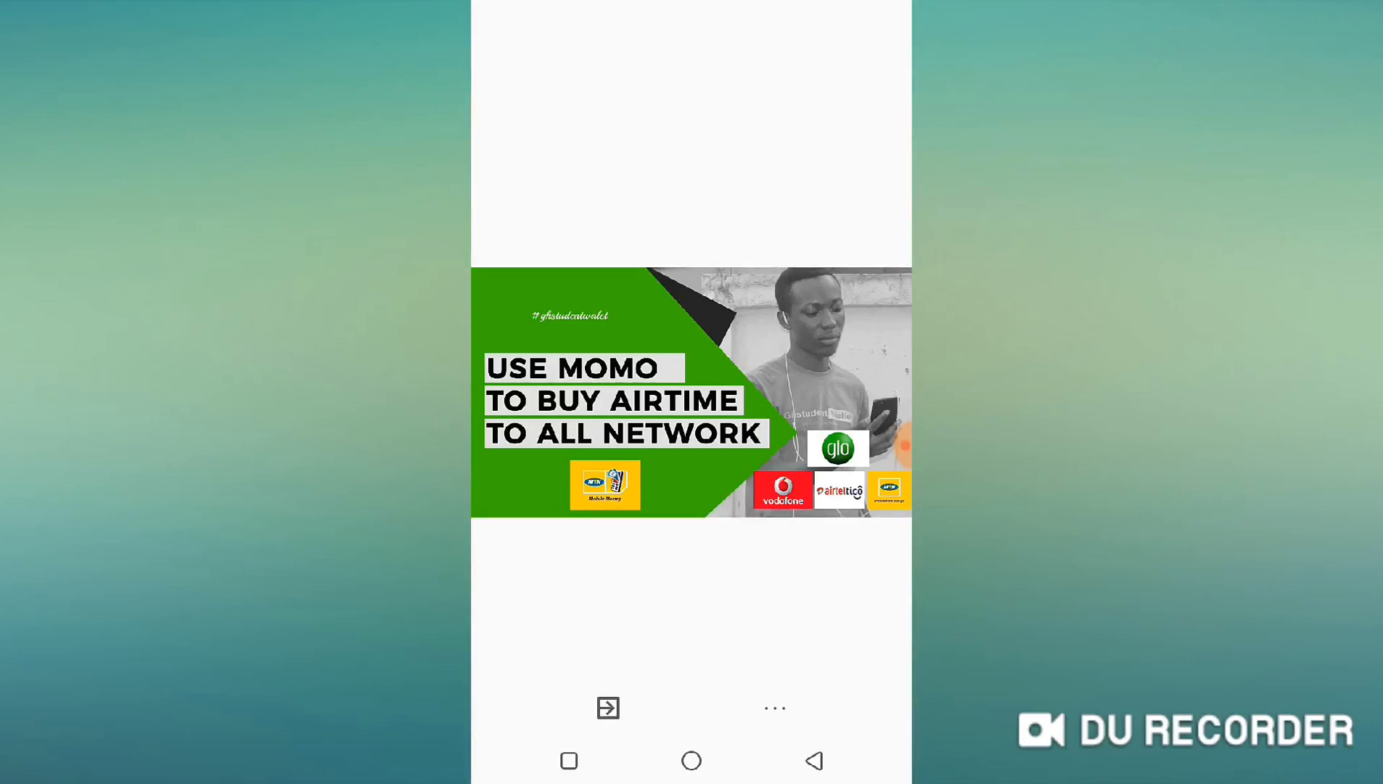
pyautogui.click(691, 761)
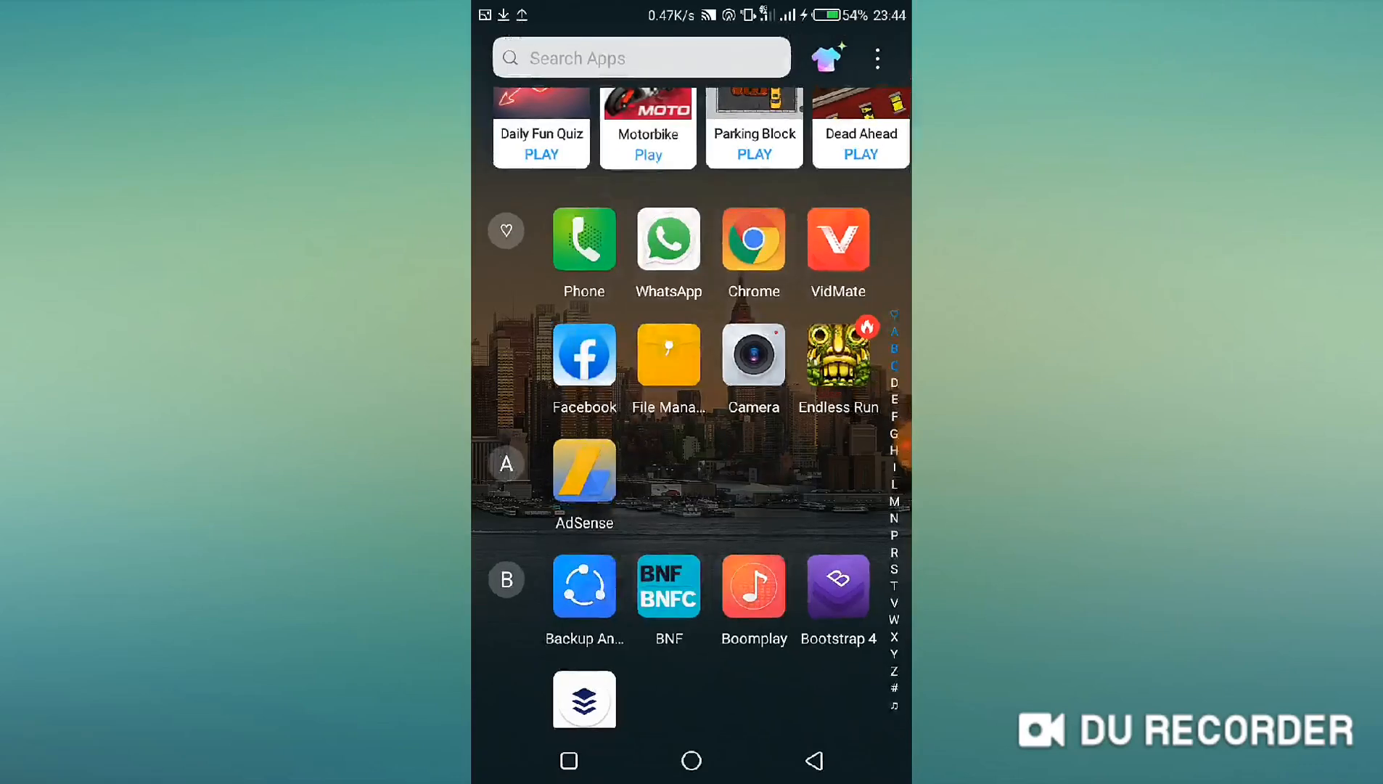
# Return to the Ehoneah chat showing the sent photo and bring up the attachment sheet.
pyautogui.click(668, 238)
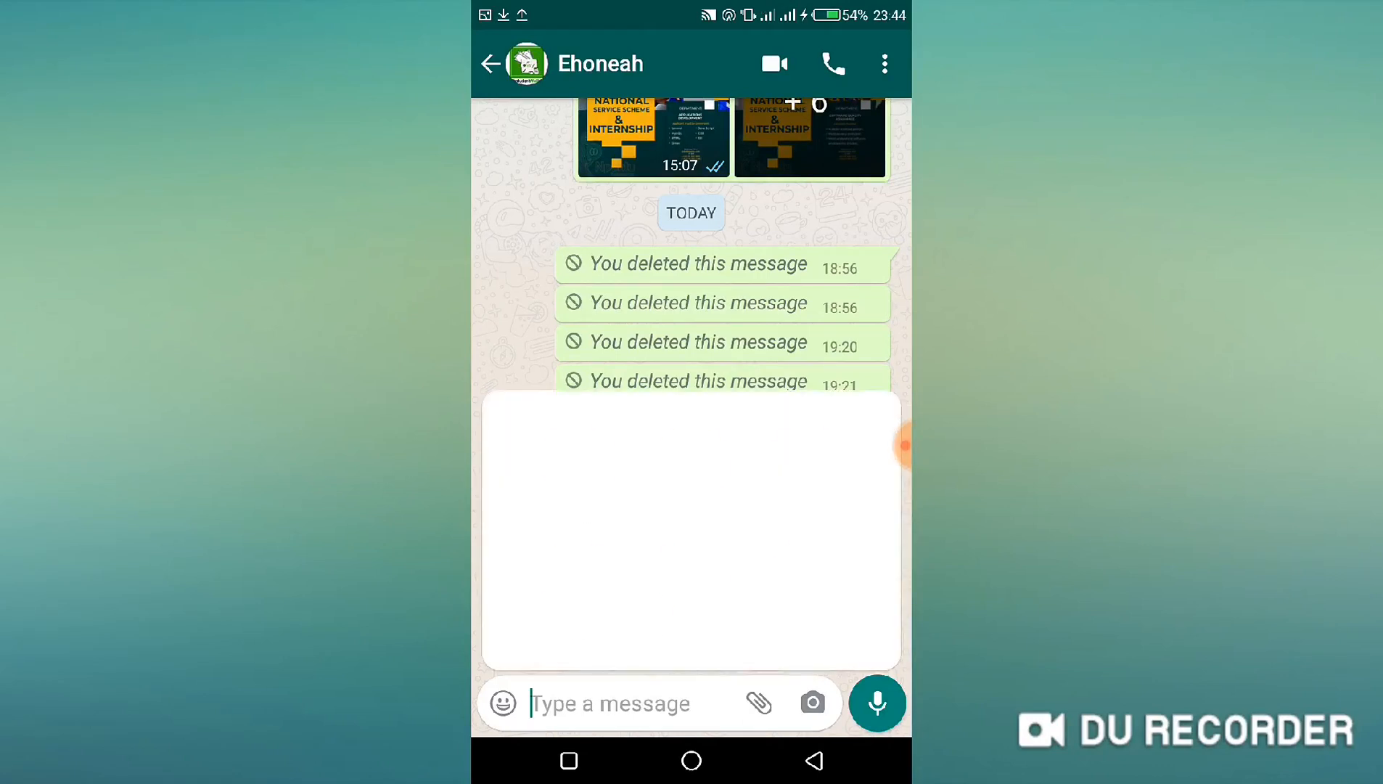
pyautogui.click(757, 704)
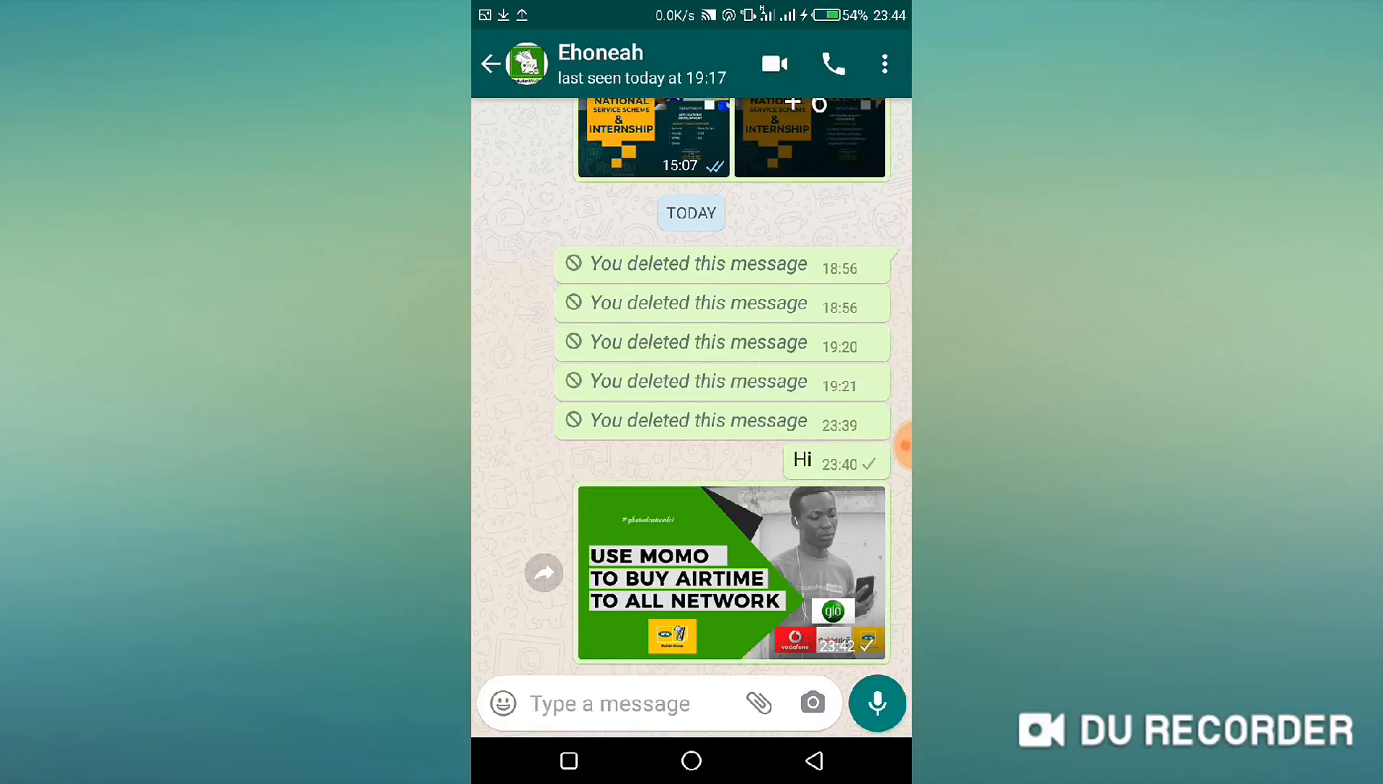
pyautogui.click(757, 704)
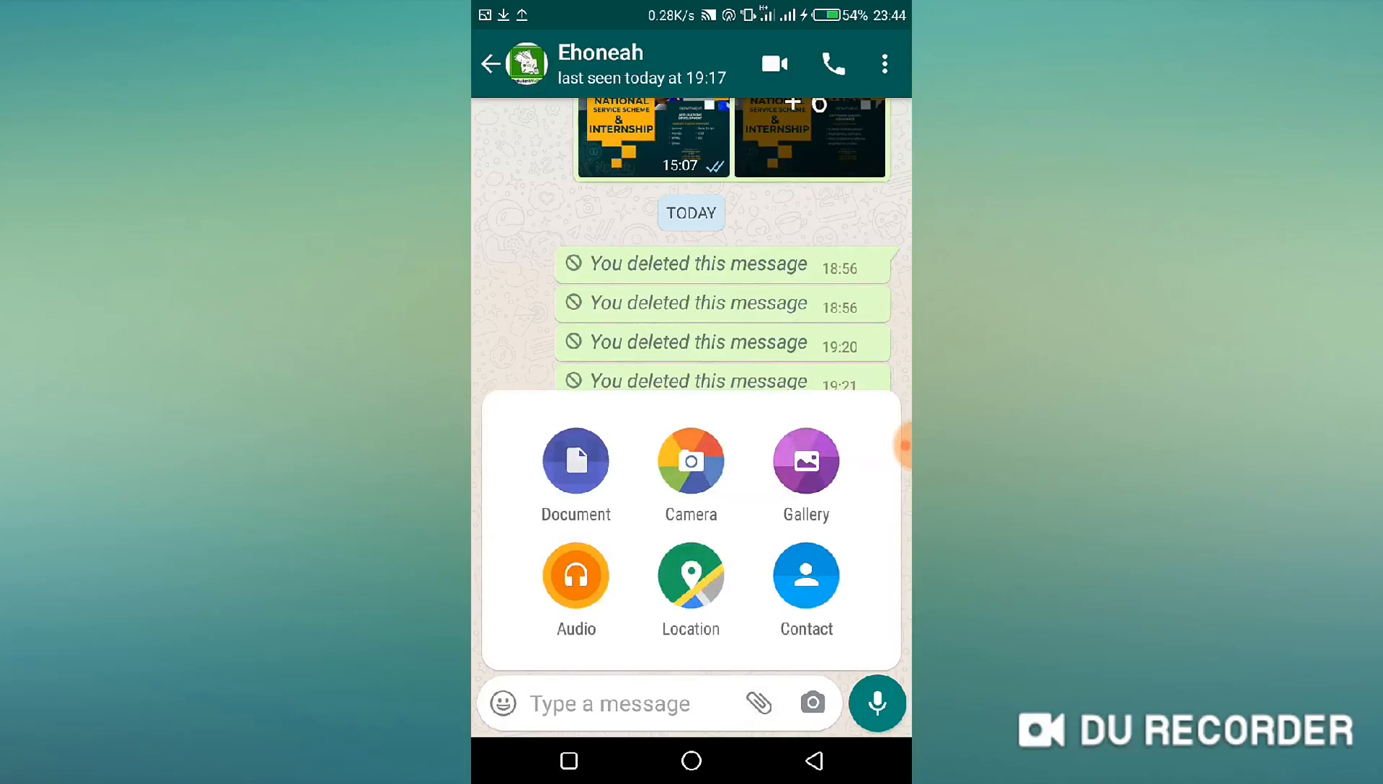
# Choose Document and locate the original 1.17 MB momo-to-buy-airtime image in the file grid.
pyautogui.click(575, 460)
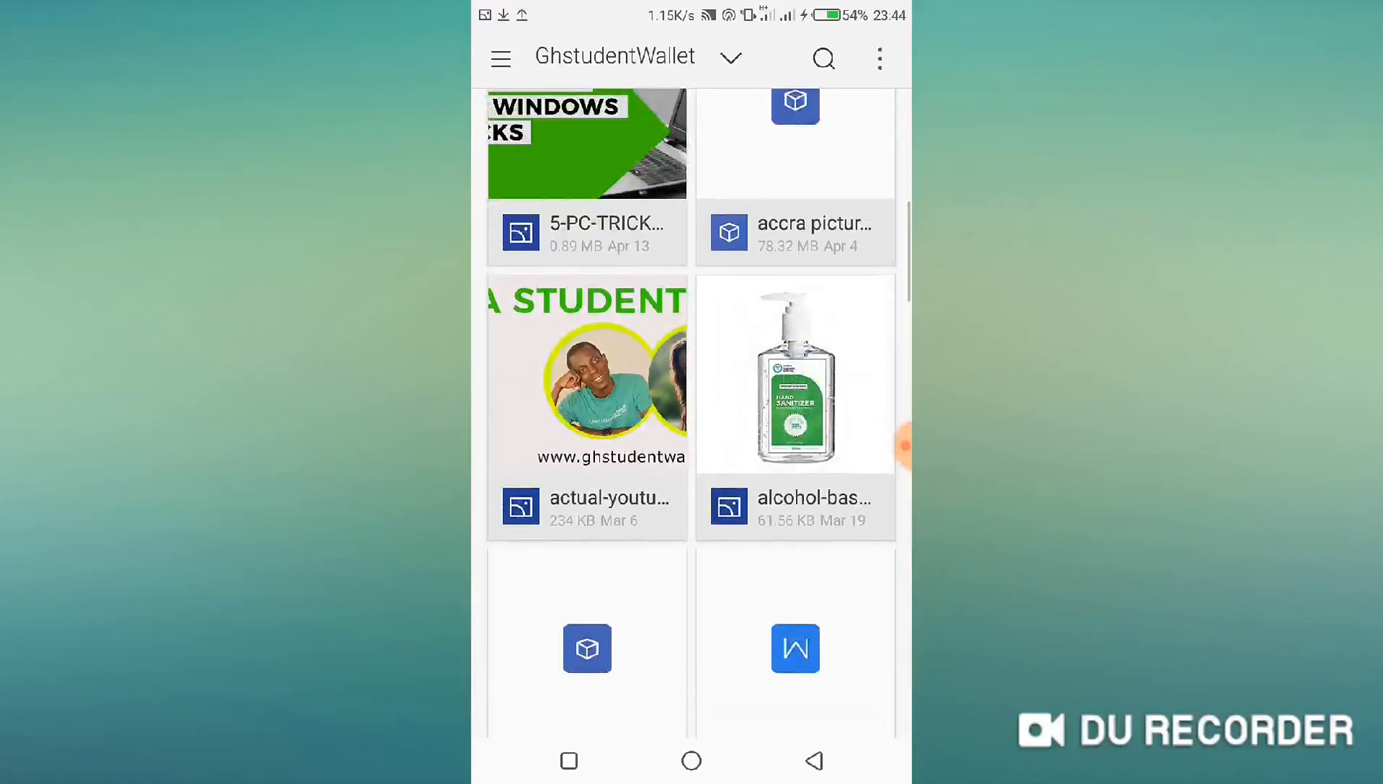
pyautogui.scroll(-3)
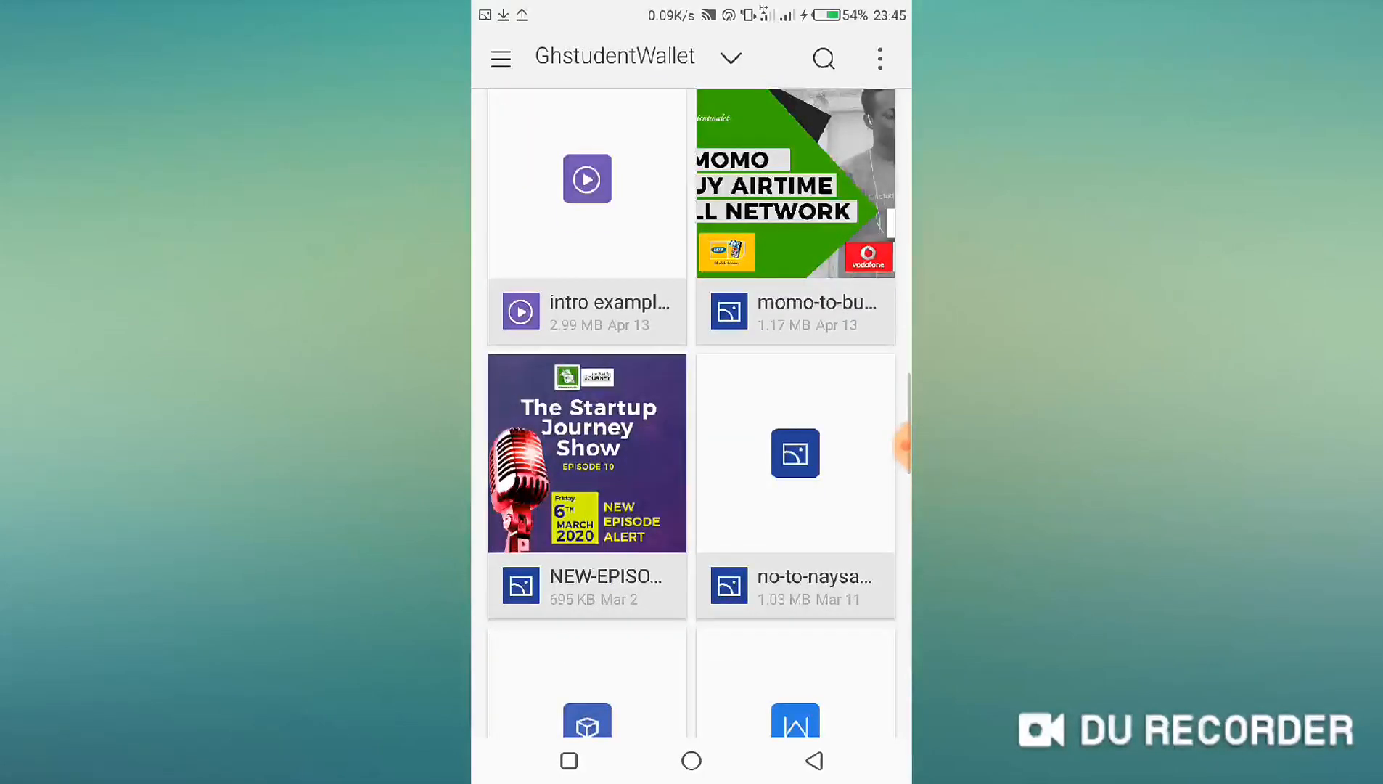
pyautogui.scroll(-3)
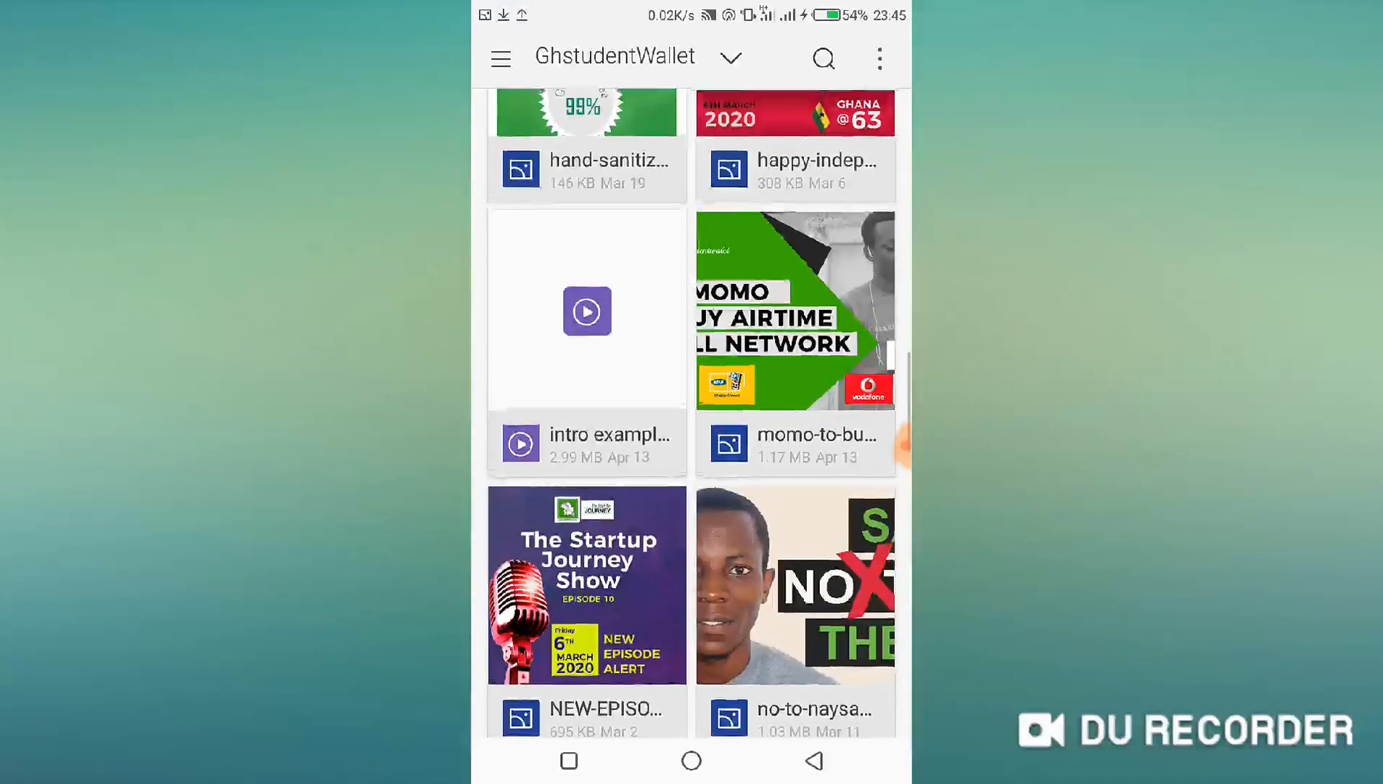